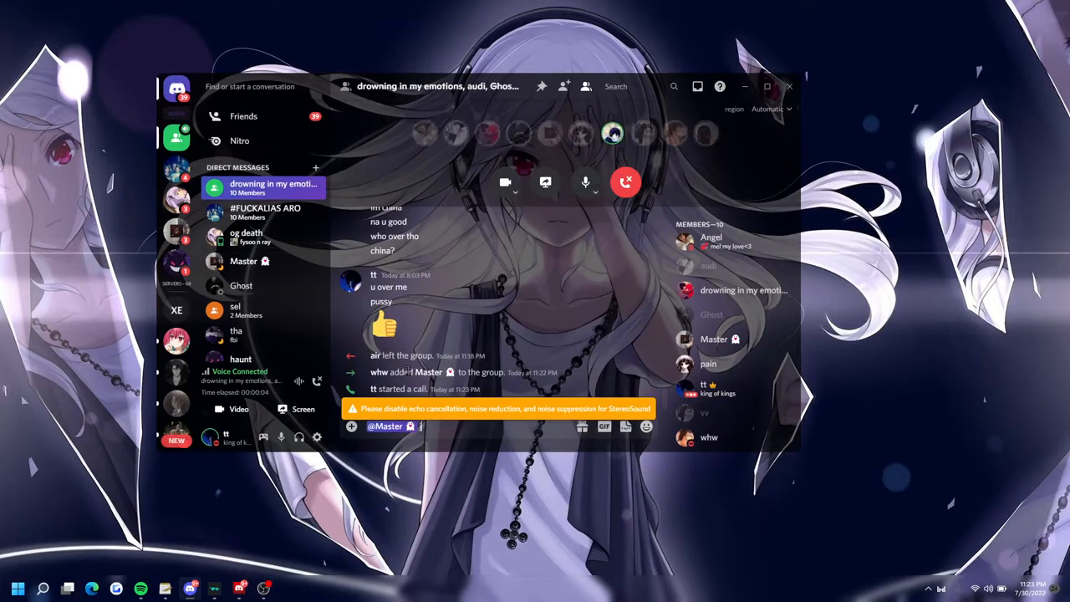
Send 'vc duck check + send server', then count upward one number per message through the forties into the fifties.
text(vc duck check + send)
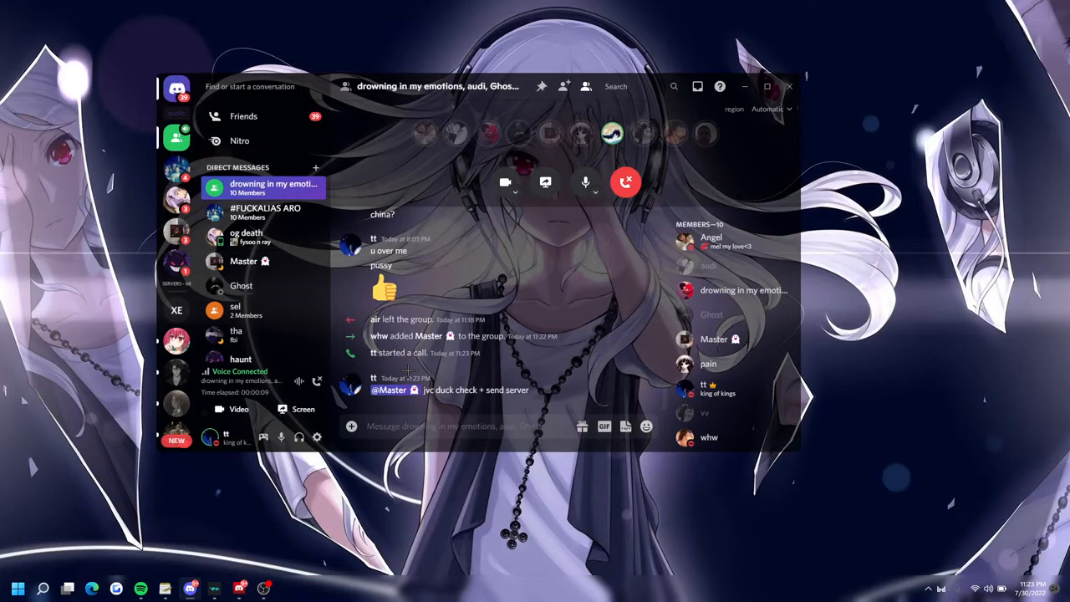
text(3)
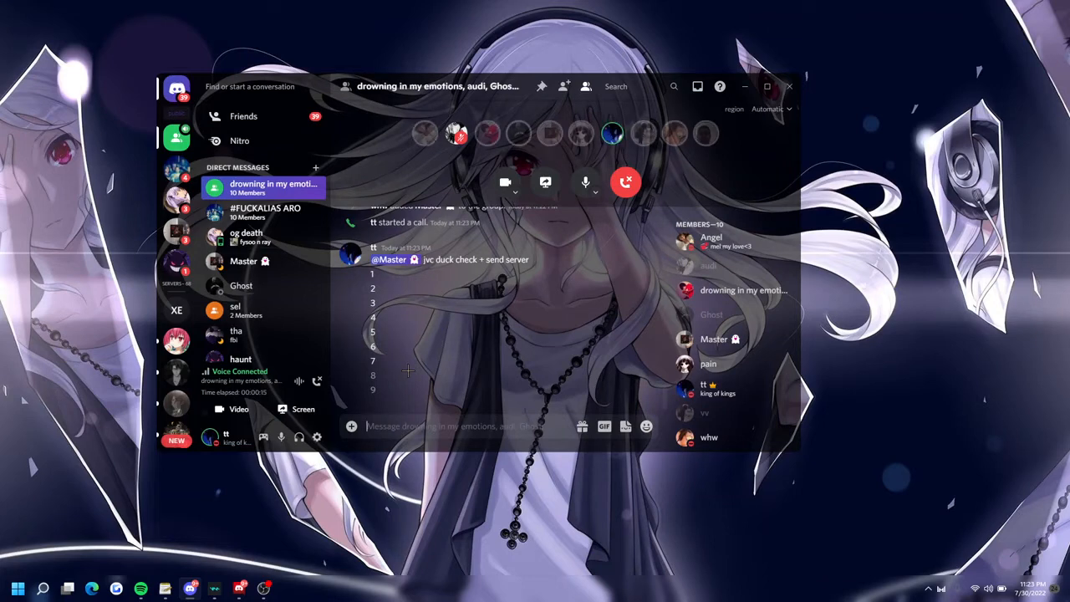
text(10)
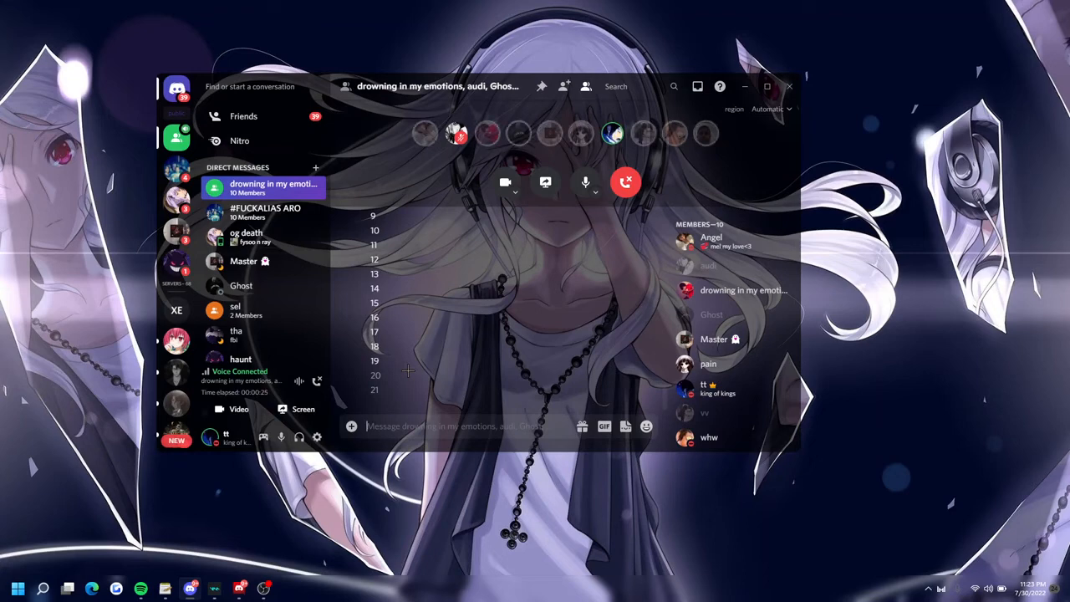
text(22)
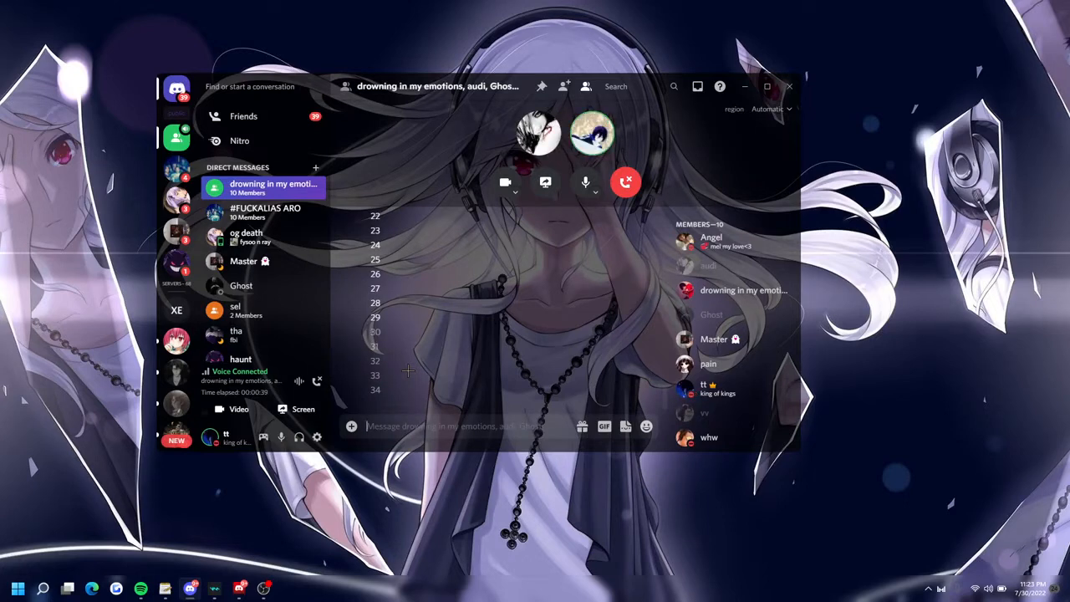
mouse_move(424, 384)
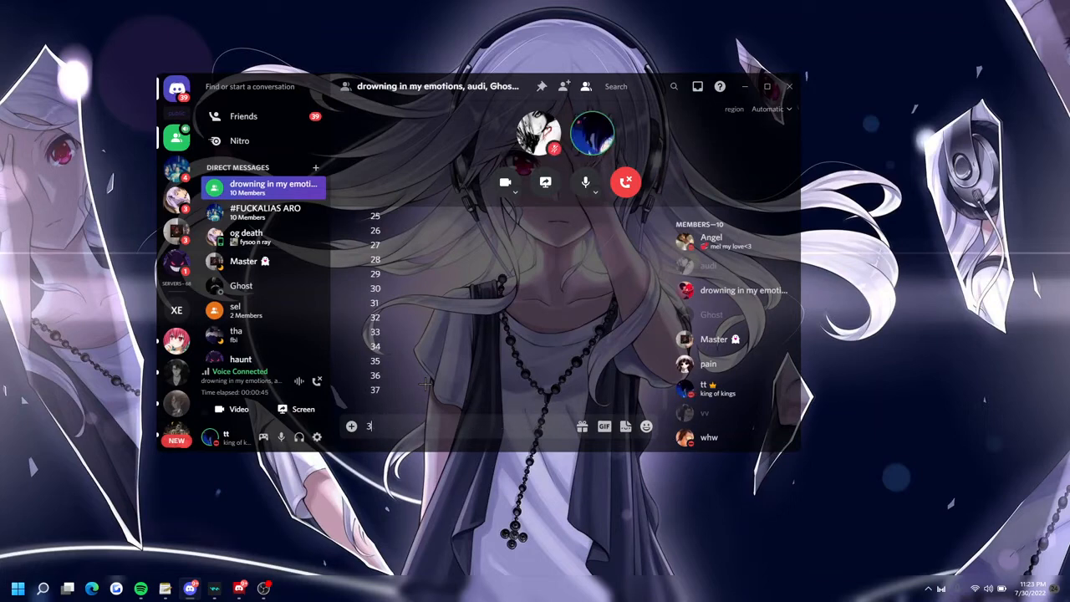
text(4)
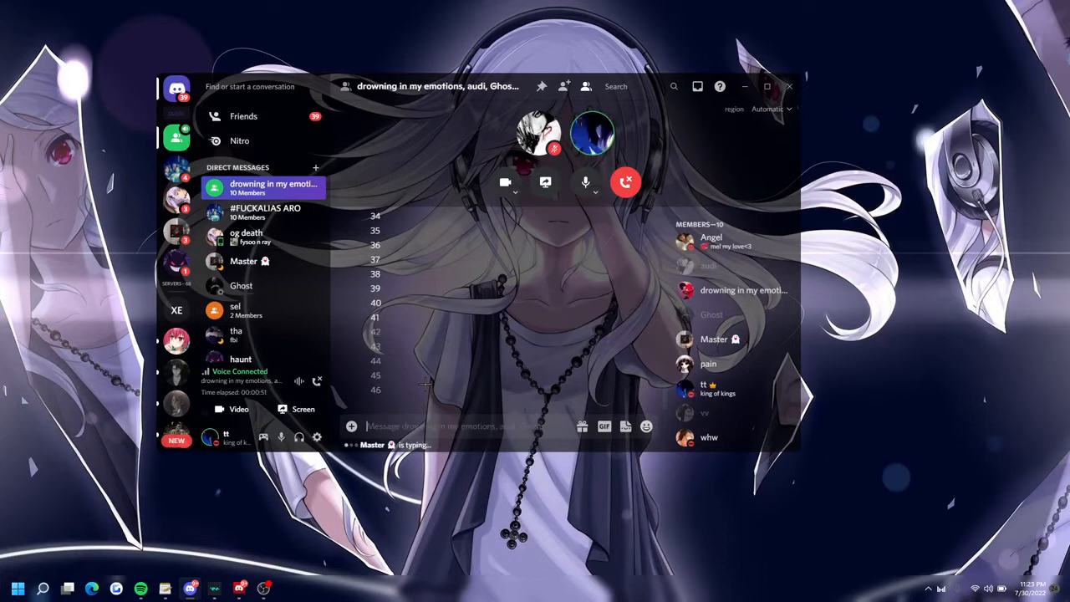
text(47)
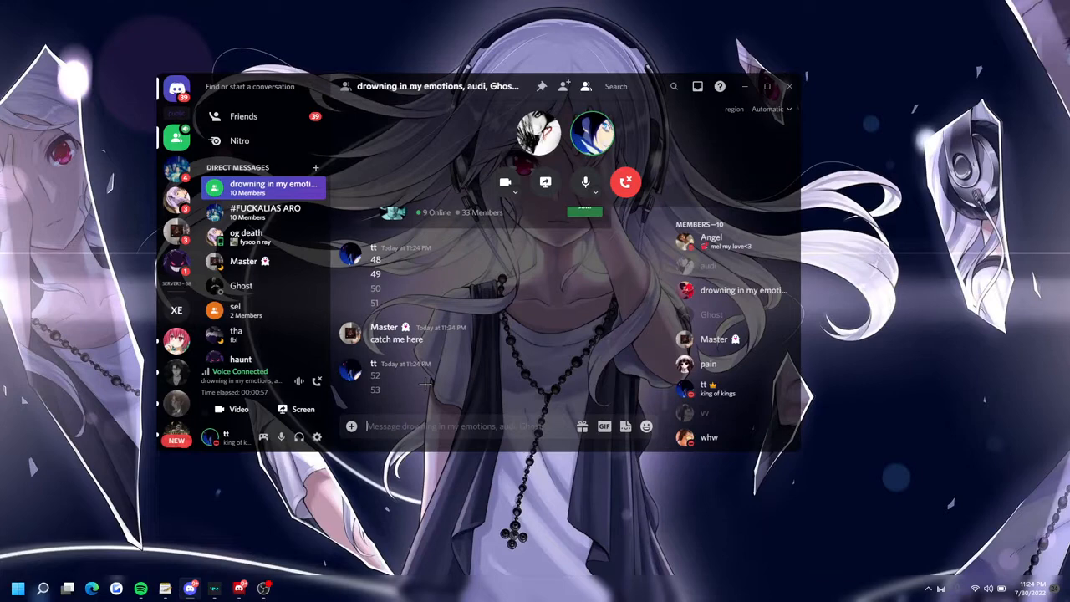
text(56)
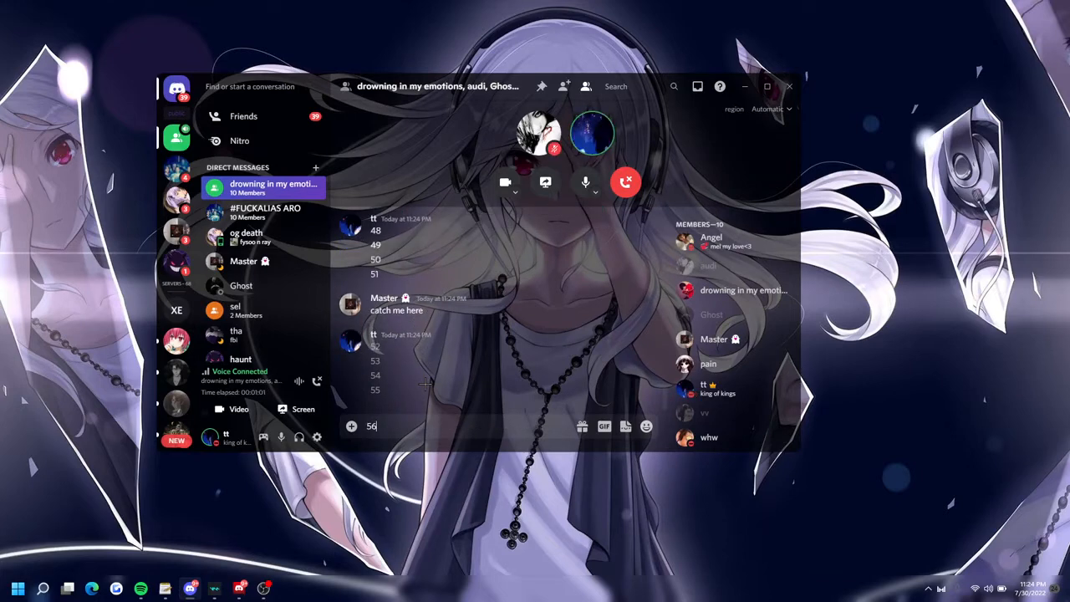
text(j)
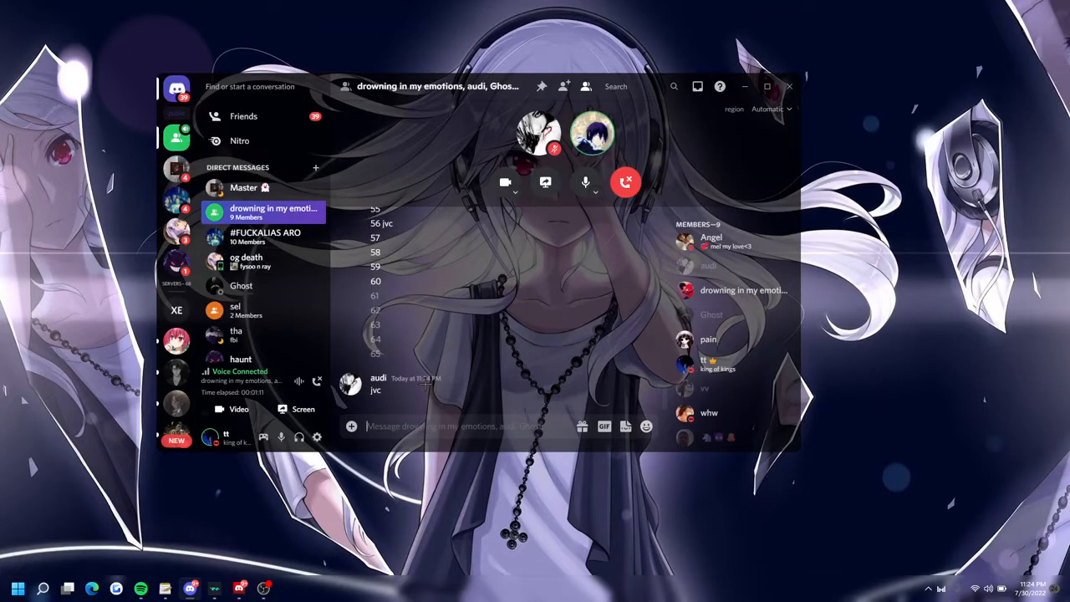
text(6)
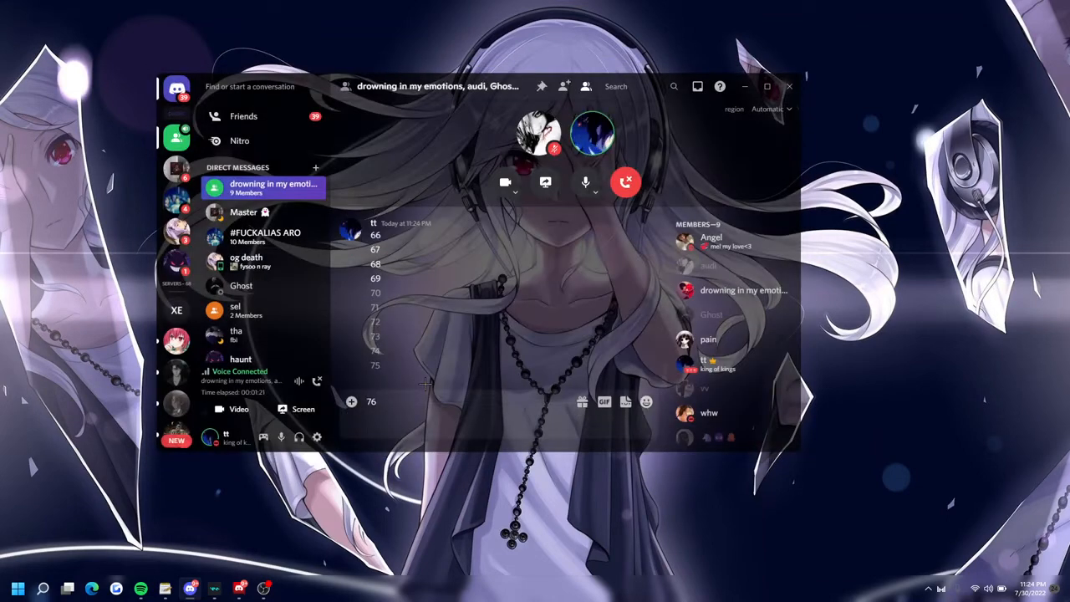
text(@mas)
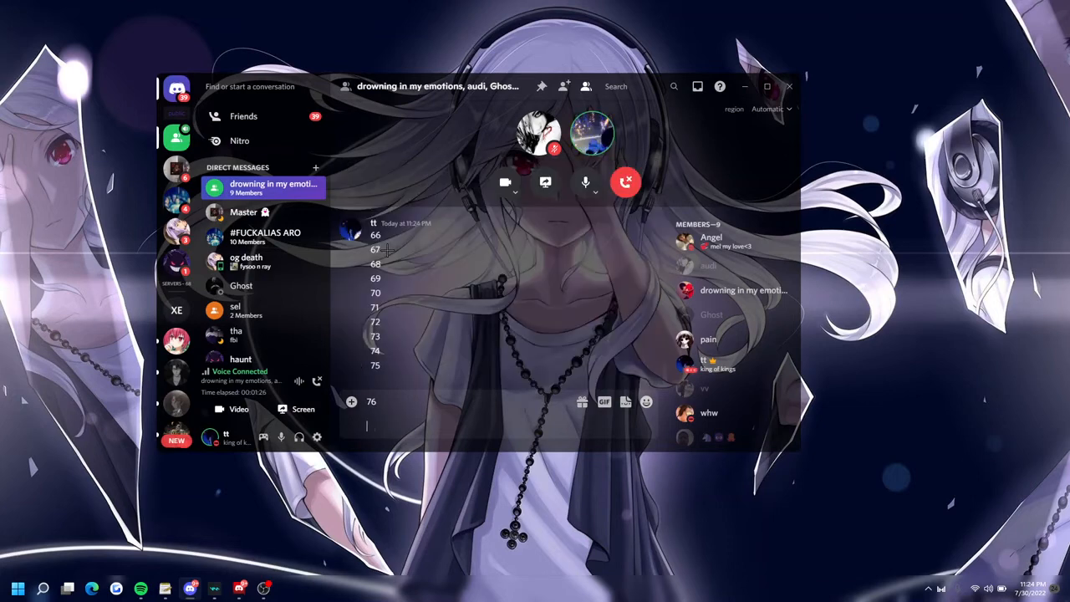
Send 'SHE LEFTLMAO' and keep counting into the low eighties.
text(SHE LEFTL)
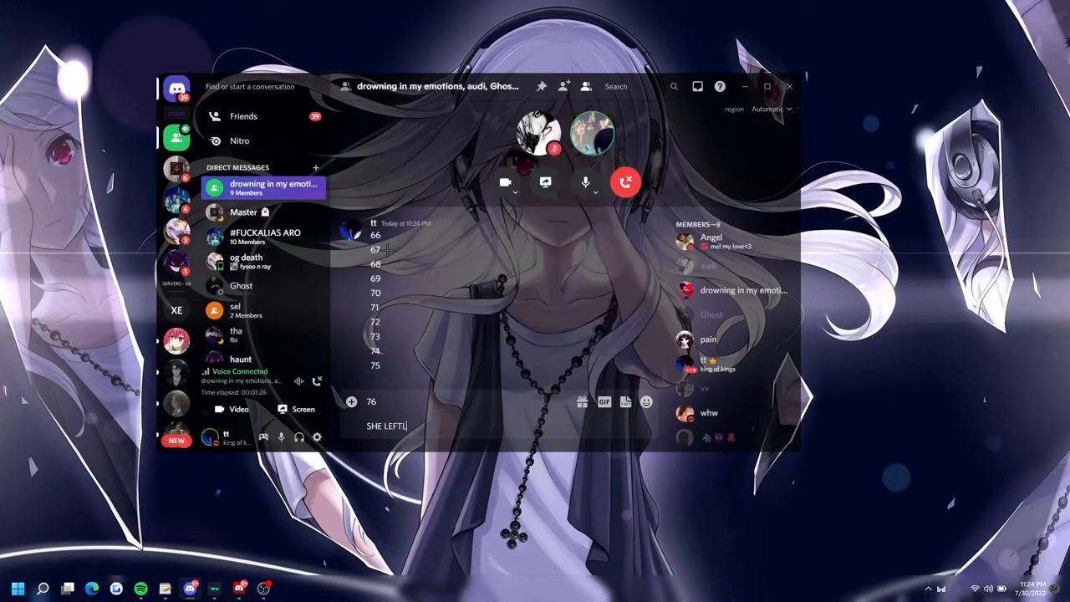
key(enter)
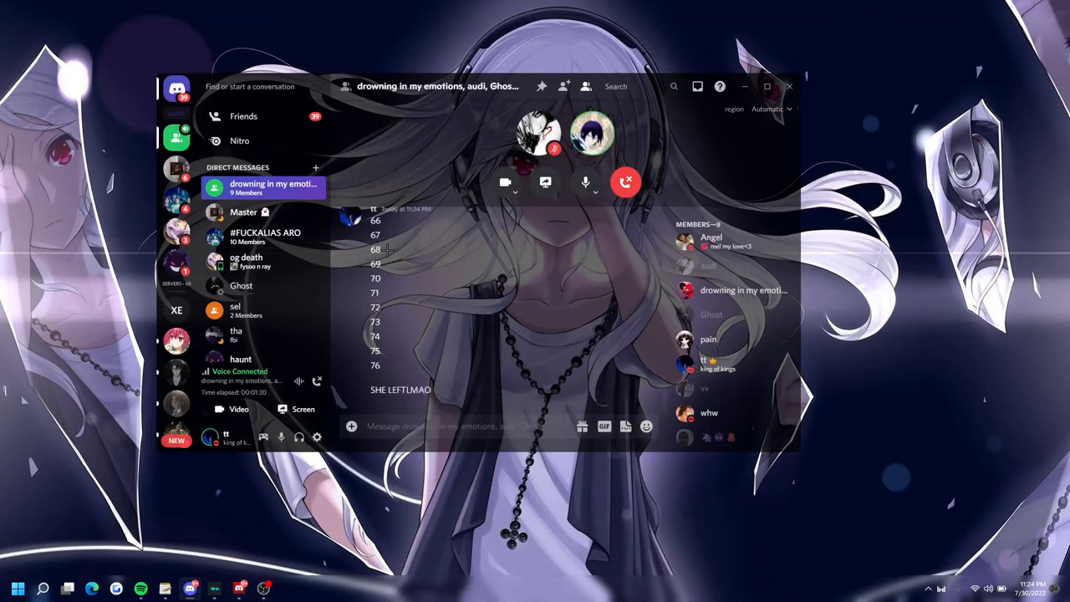
text(8)
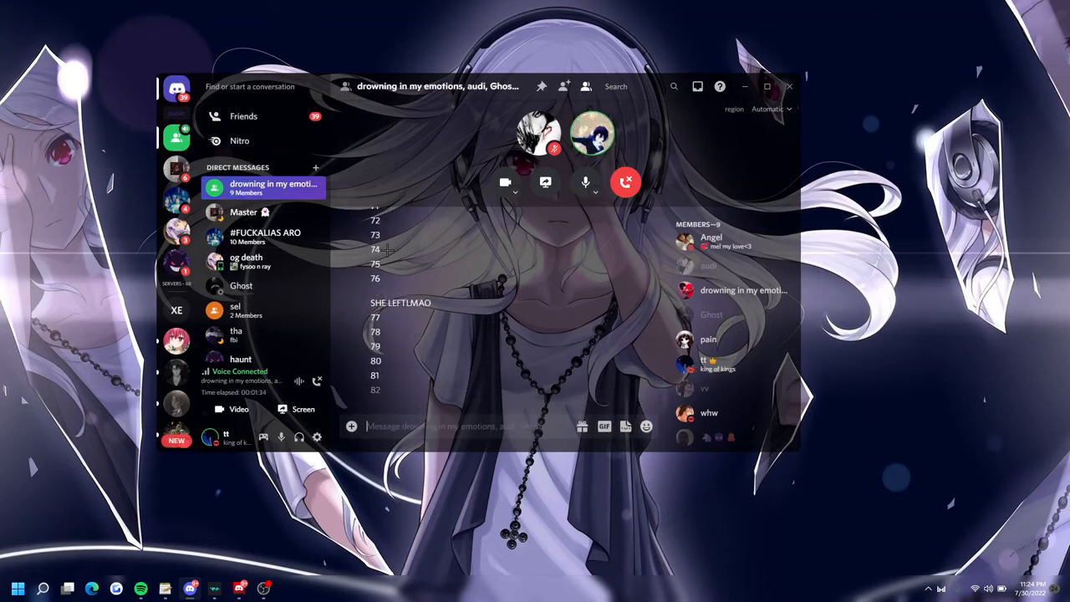
Send a stray '68' and then 'LMFAO' to the group.
text(68)
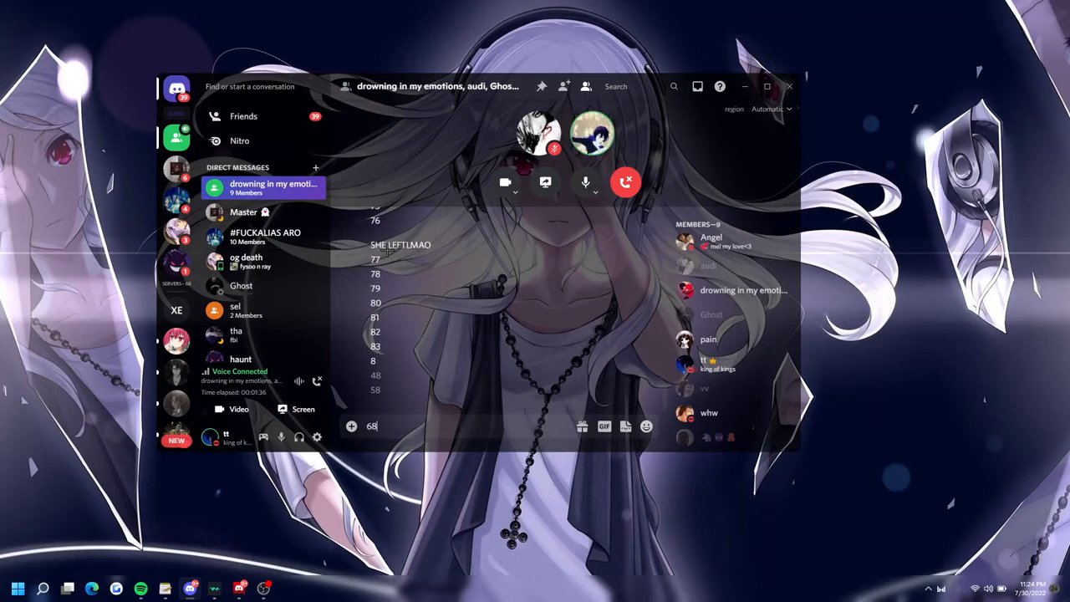
text(LMF)
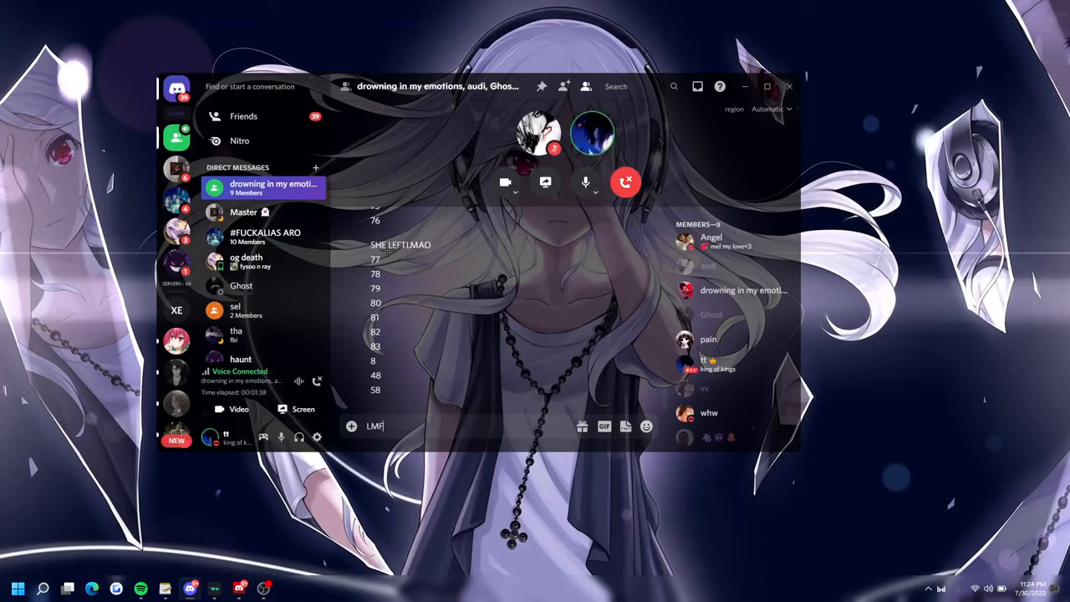
key(enter)
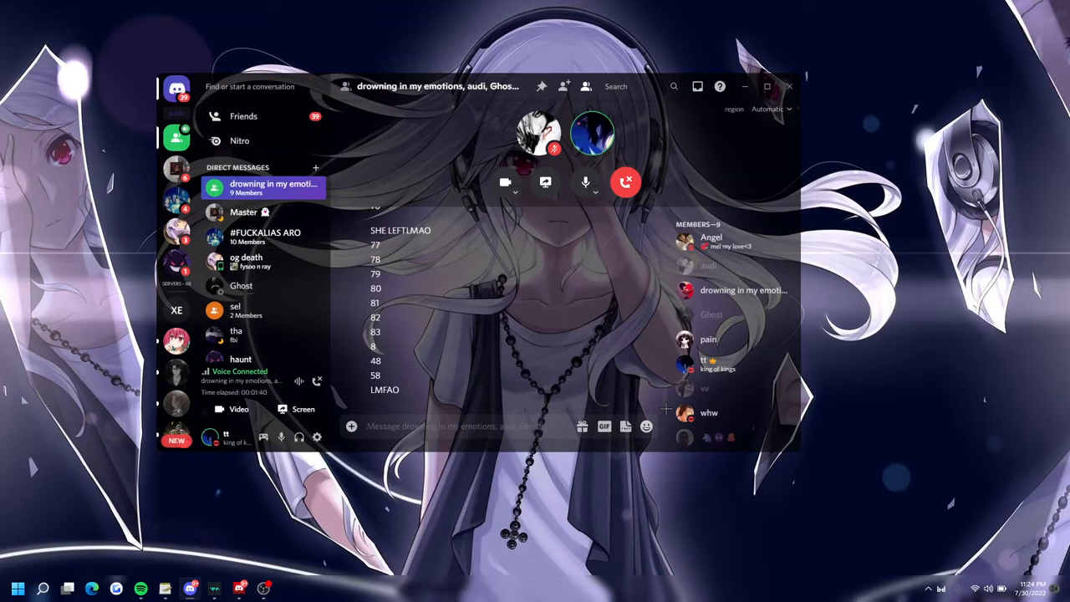